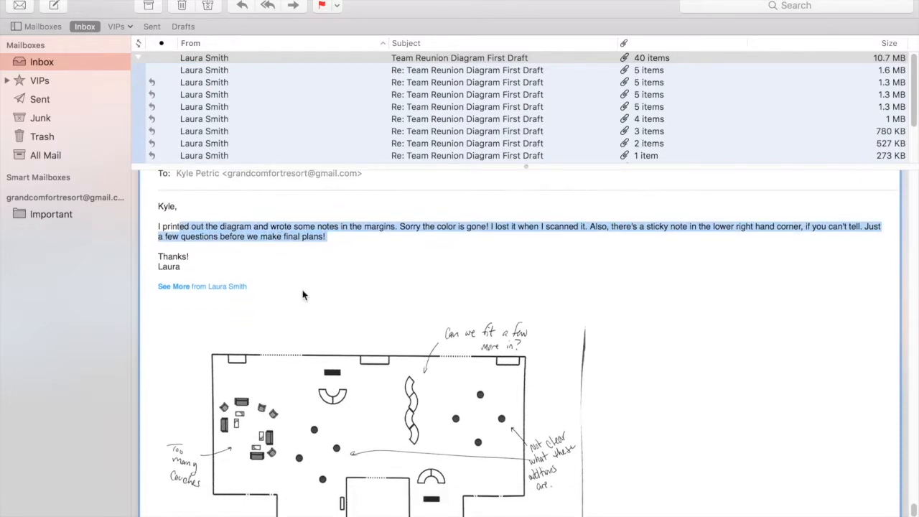
# - Scroll through Laura's annotated diagram email to read the scanned floorplan notes
pyautogui.scroll(-3)
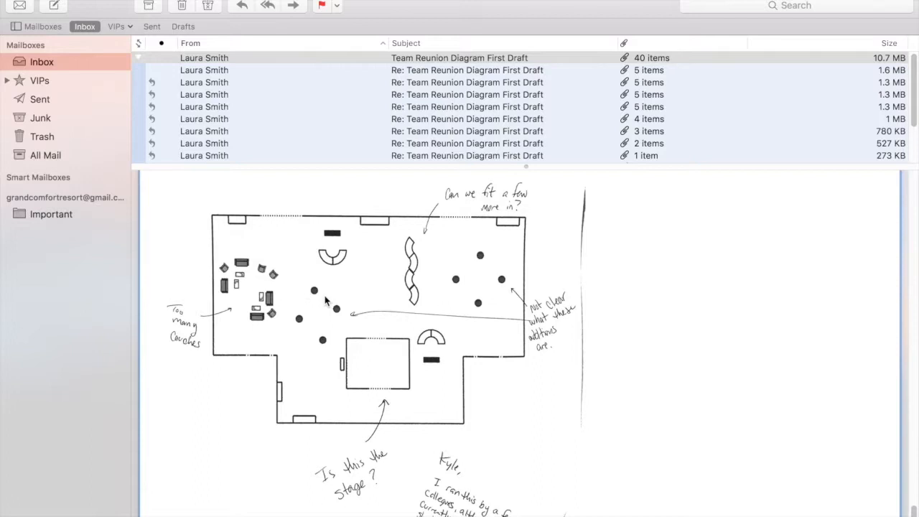
pyautogui.scroll(-3)
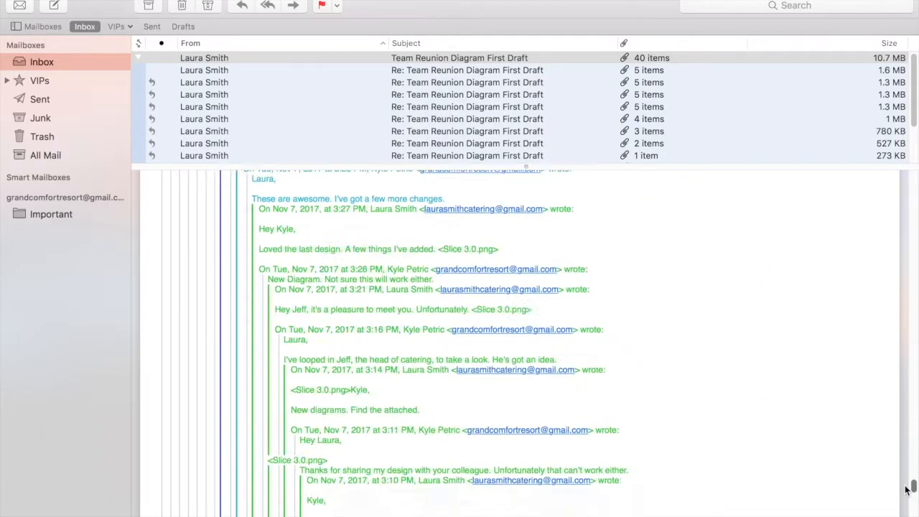
pyautogui.scroll(3)
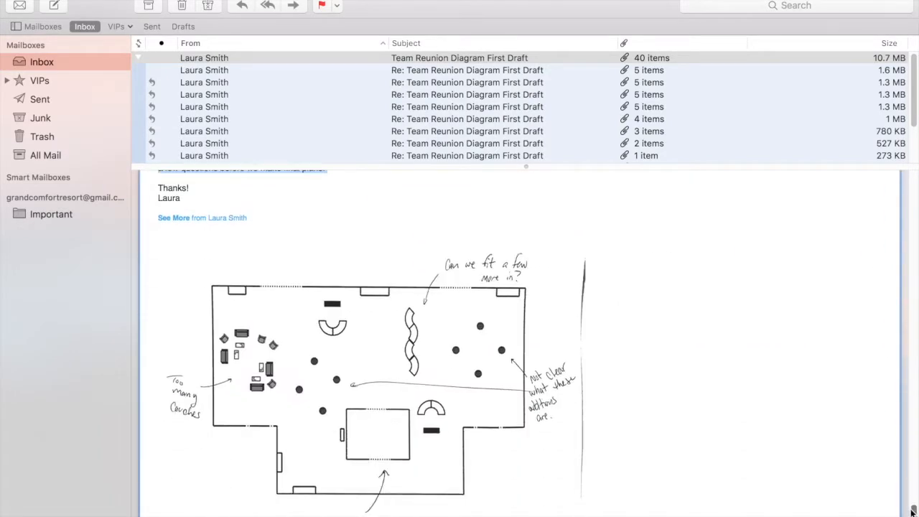
pyautogui.scroll(3)
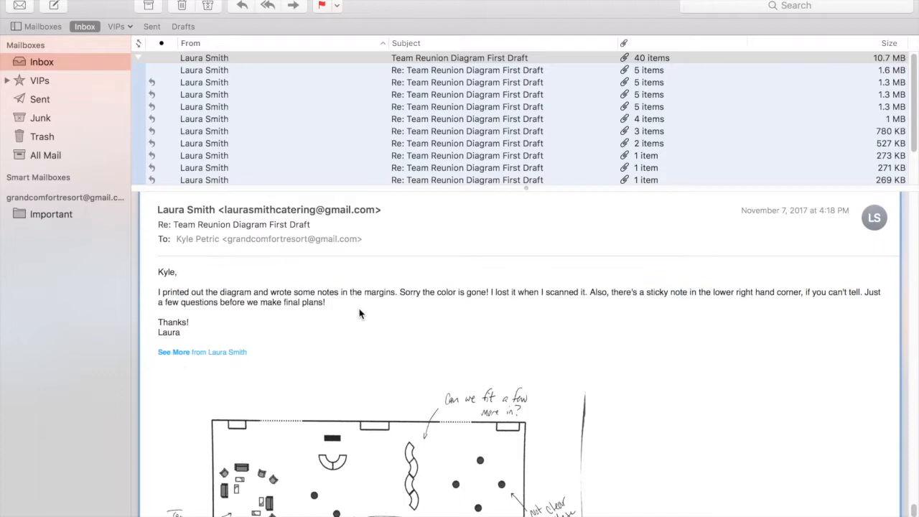
pyautogui.scroll(-3)
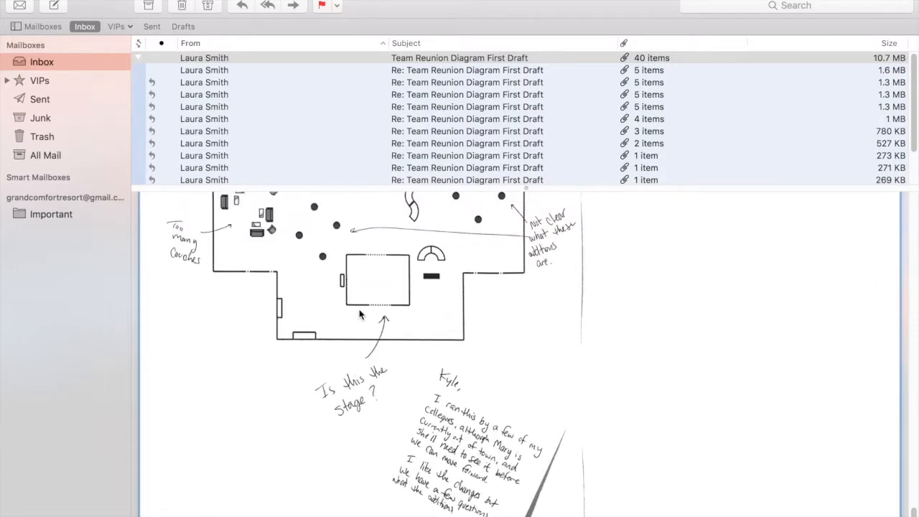
pyautogui.scroll(3)
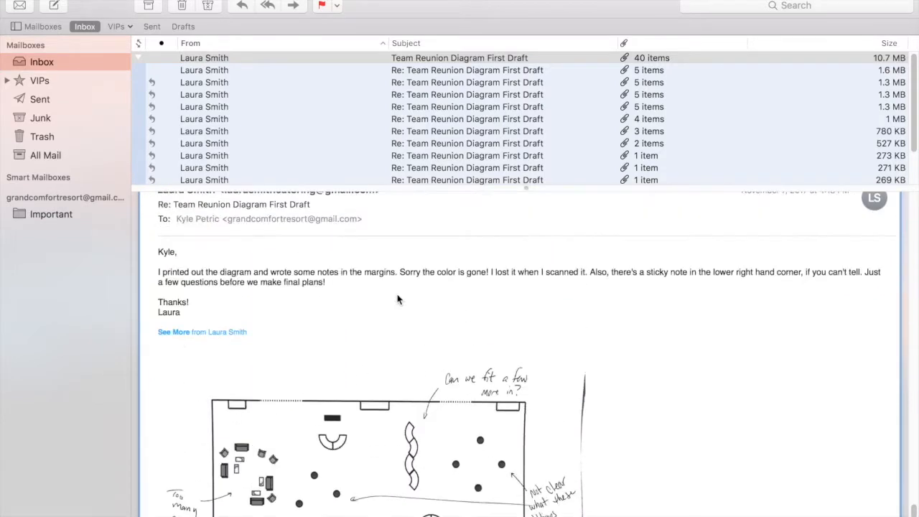
pyautogui.scroll(-3)
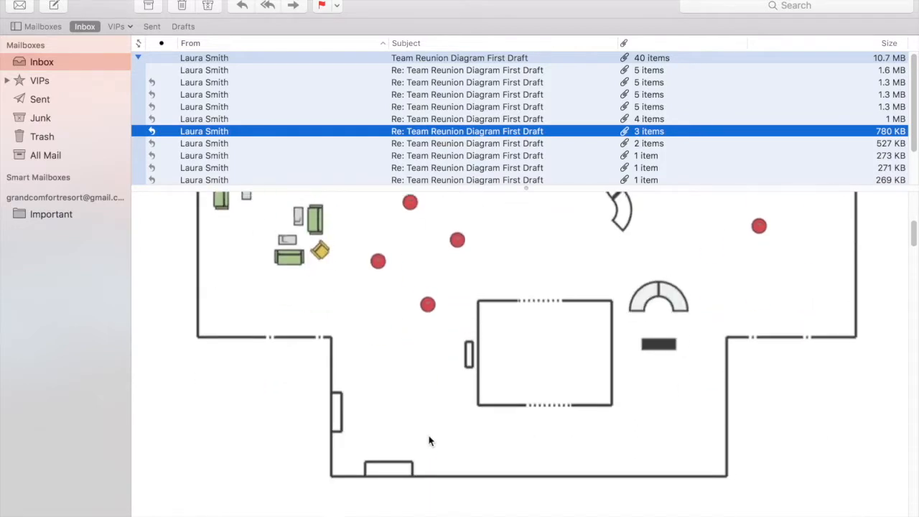
# - Open the top message in the thread and scroll to its alternative coloured floorplan
pyautogui.click(460, 57)
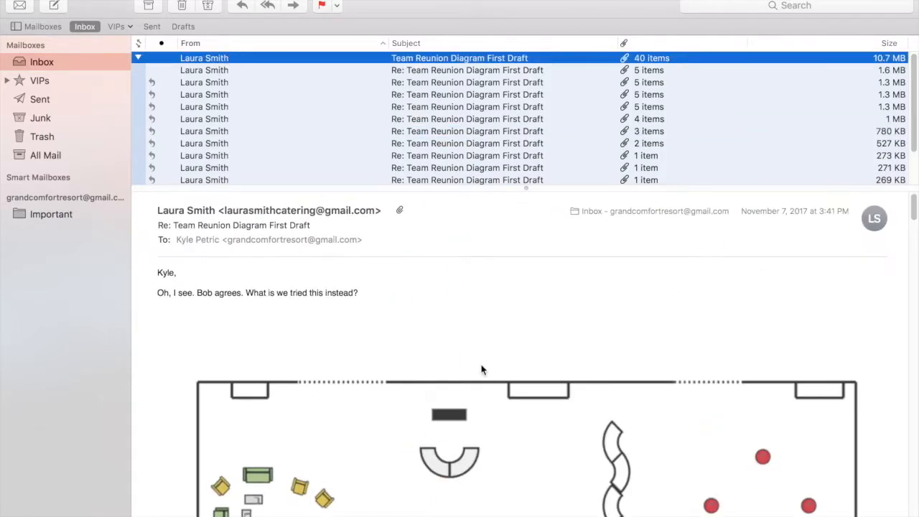
pyautogui.scroll(-3)
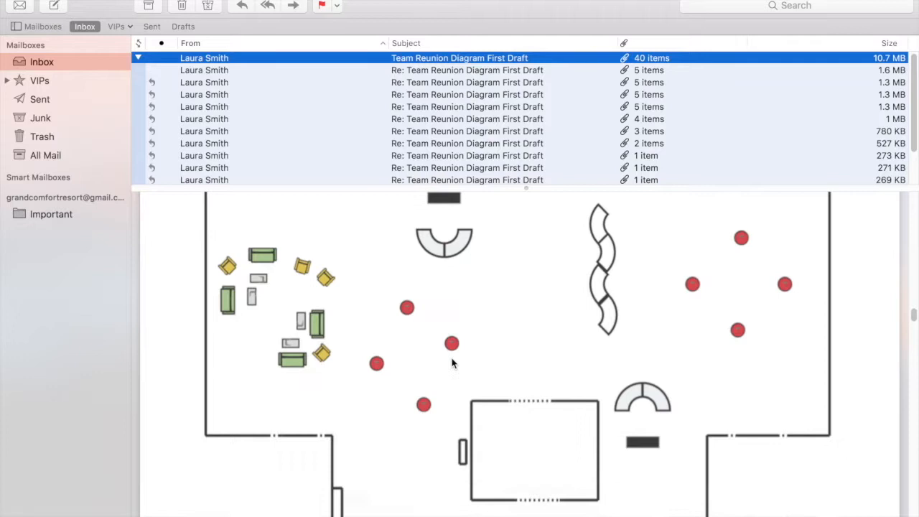
pyautogui.scroll(-3)
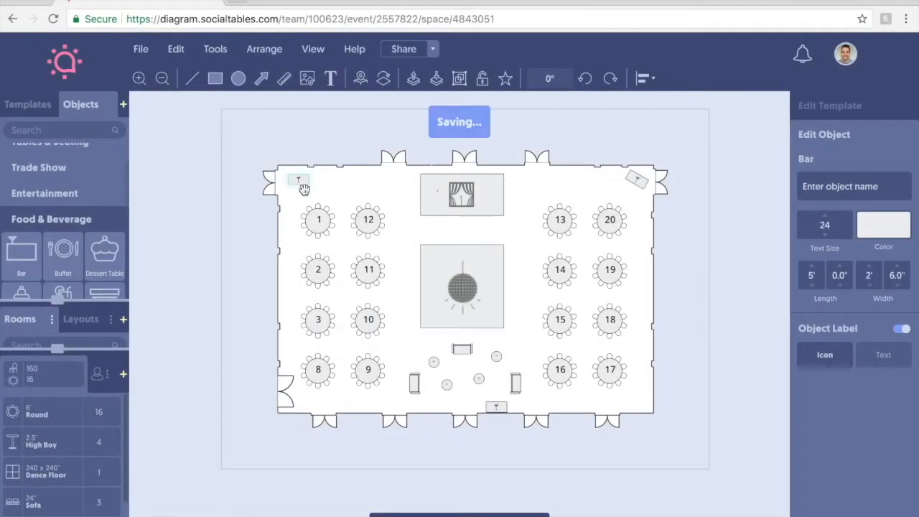
# - Place a Bar in the top-left corner, angled to mirror the top-right bar
pyautogui.click(610, 79)
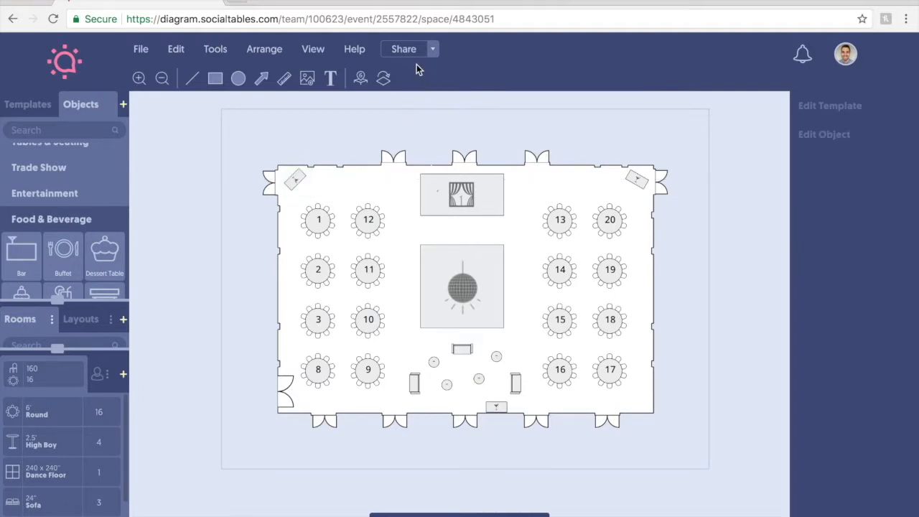
pyautogui.click(404, 49)
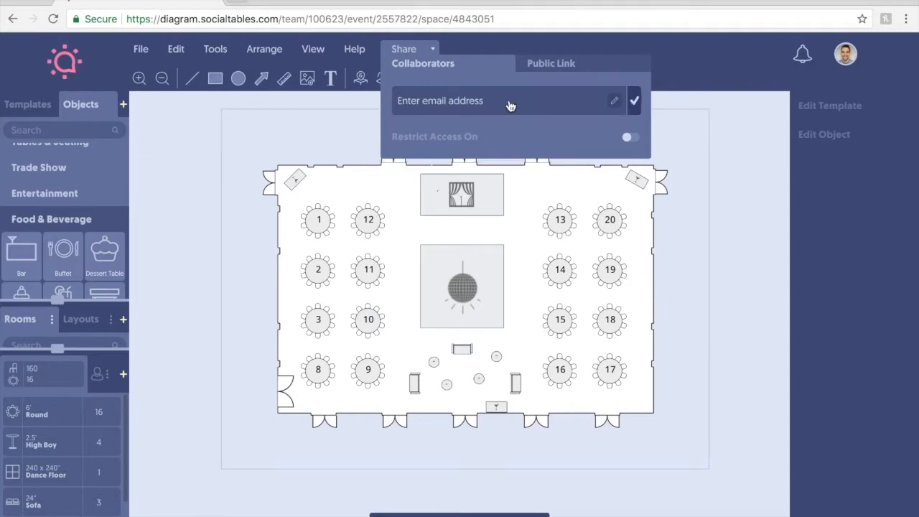
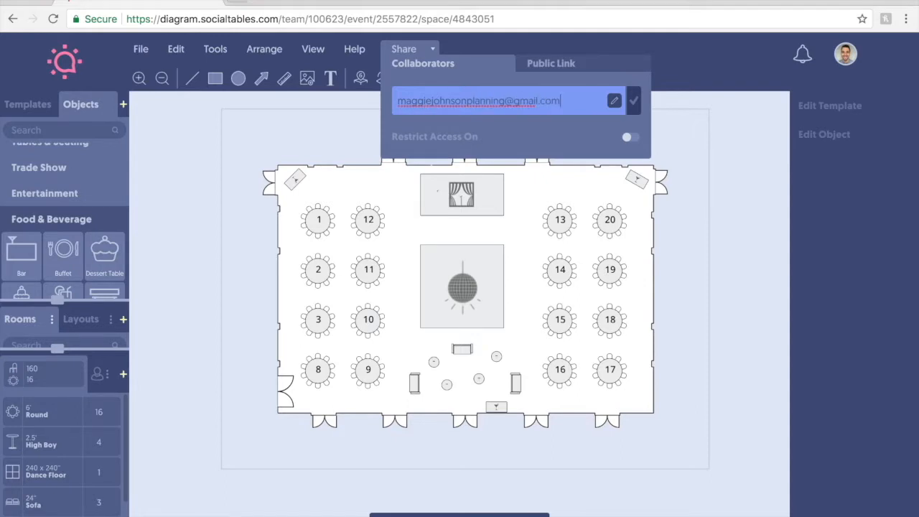
# - Grant the collaborator Edit access to the Current Floorplan, confirm, and close sharing
pyautogui.click(614, 101)
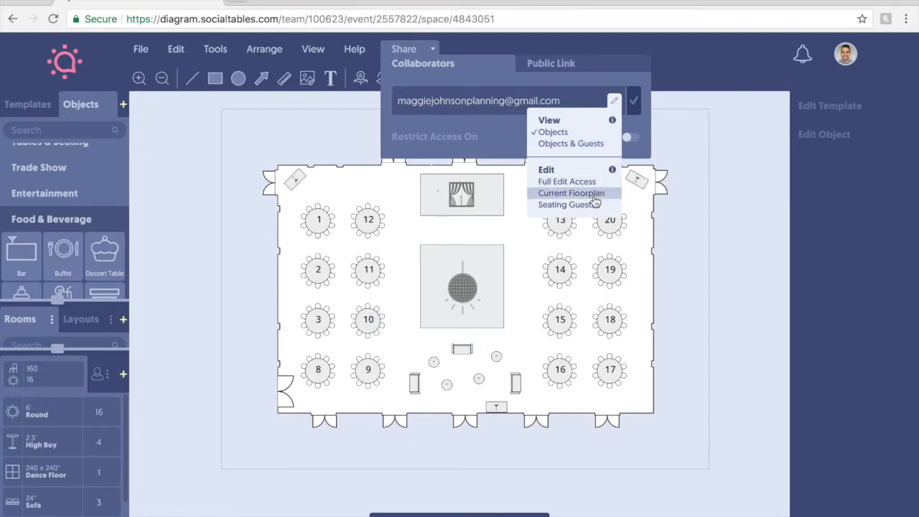
pyautogui.click(571, 192)
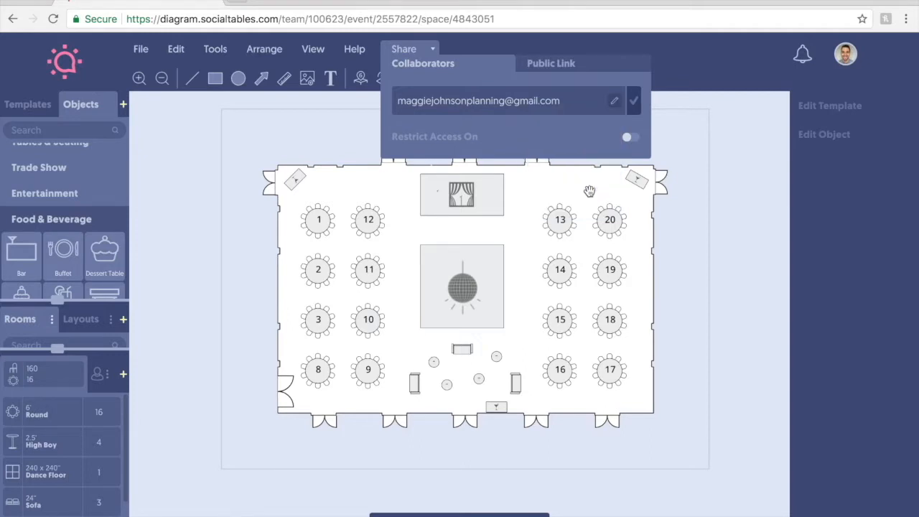
pyautogui.click(503, 101)
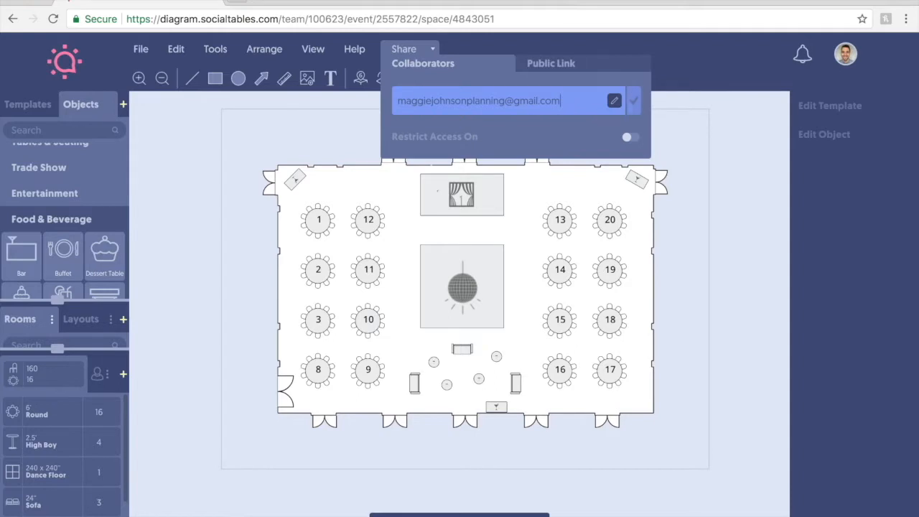
pyautogui.click(633, 100)
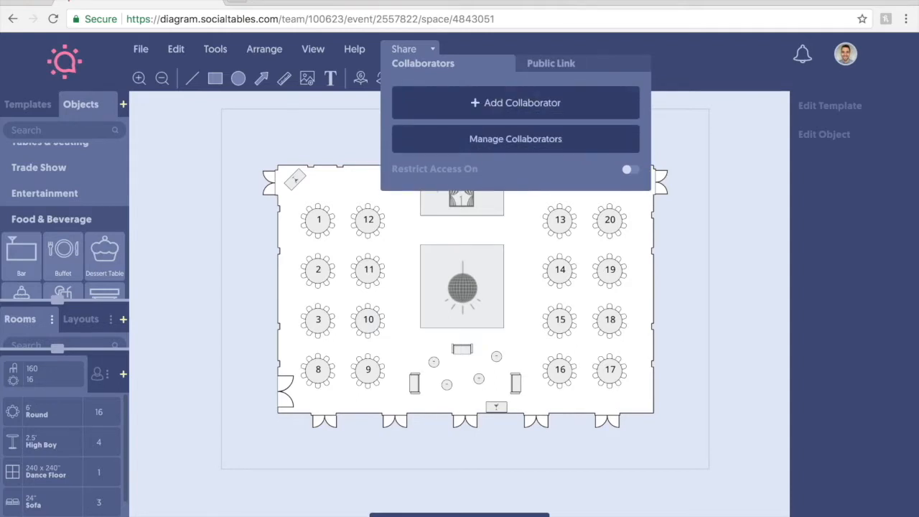
pyautogui.click(515, 139)
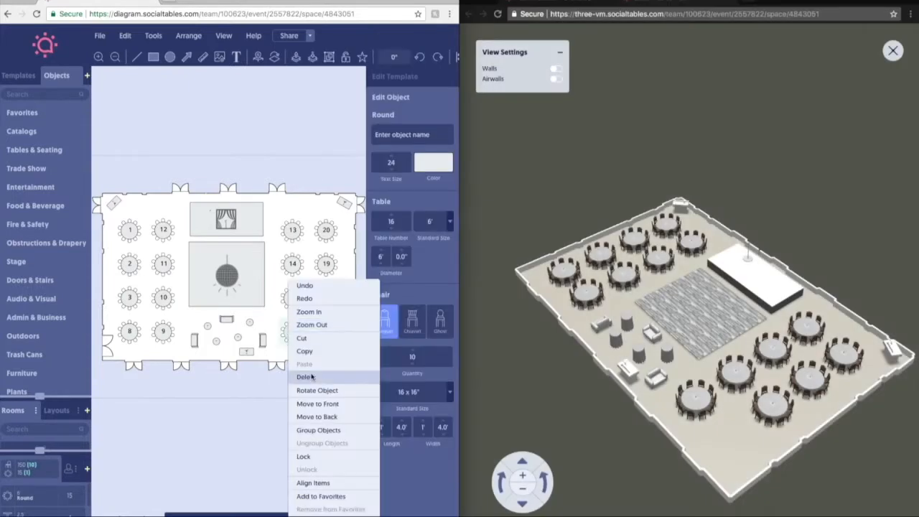
# - Delete tables 16 and 17, then browse an object category to add a piano
pyautogui.click(306, 376)
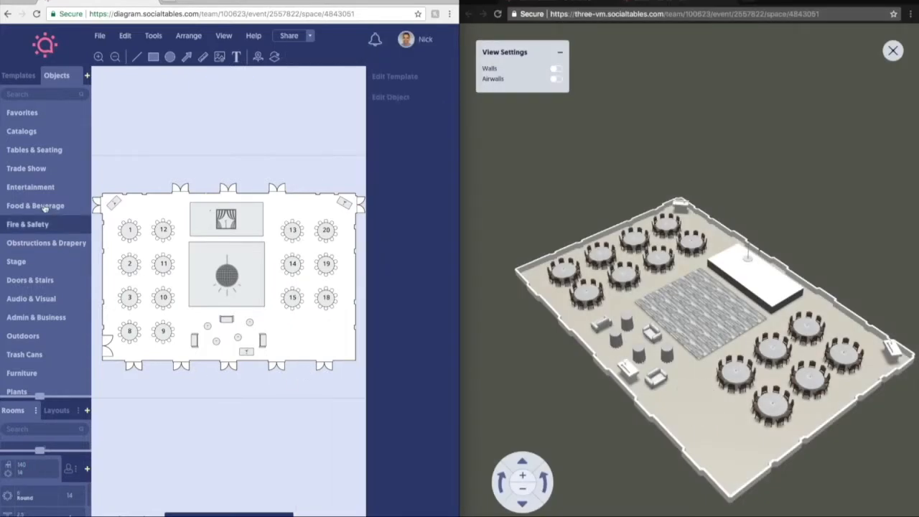
pyautogui.click(30, 187)
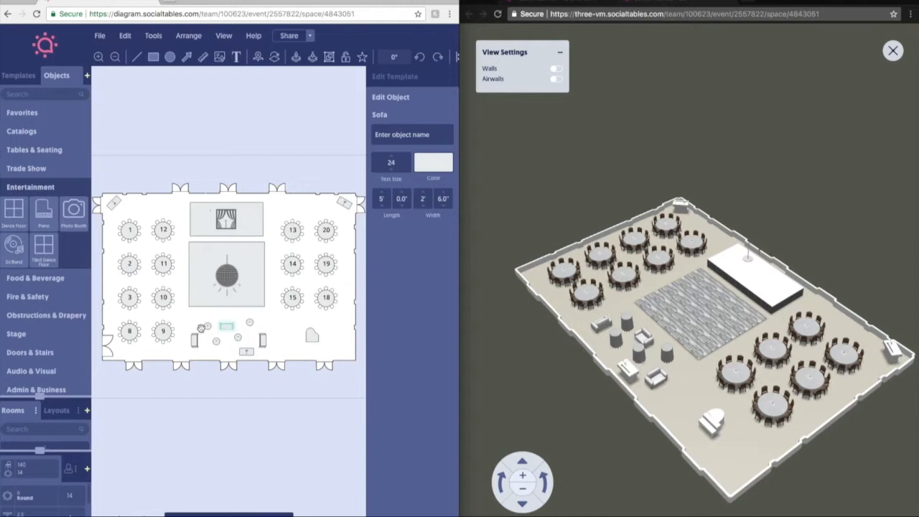
pyautogui.moveTo(221, 298)
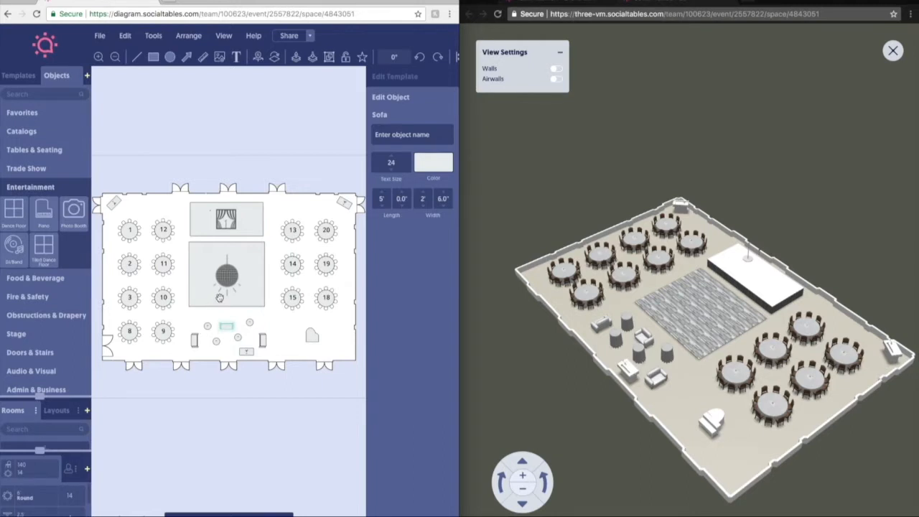